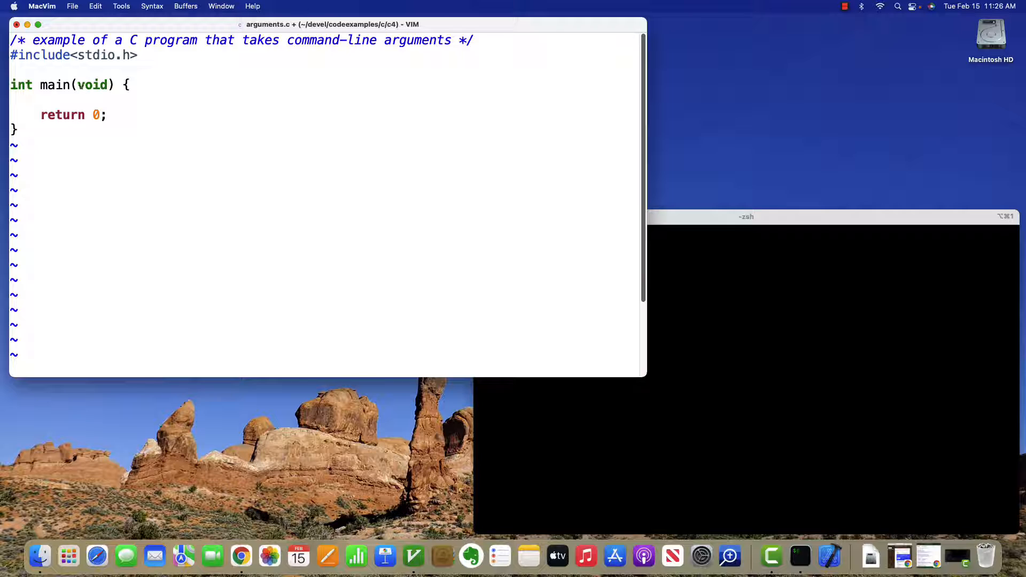
# Declare main(int argc, char * argv[]) in arguments.c and begin a /* comment above it
pyautogui.write('int')
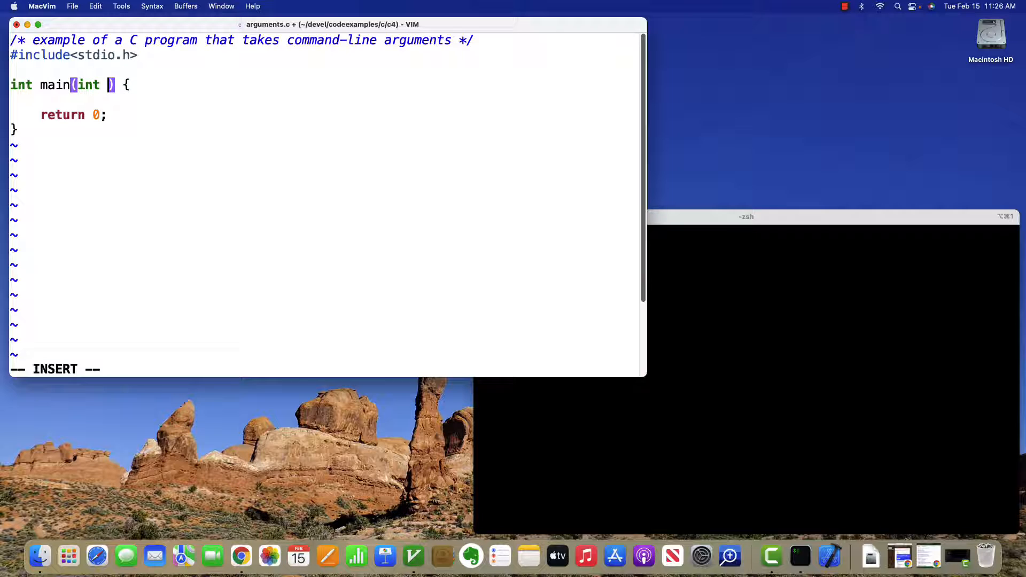
pyautogui.write('argc,')
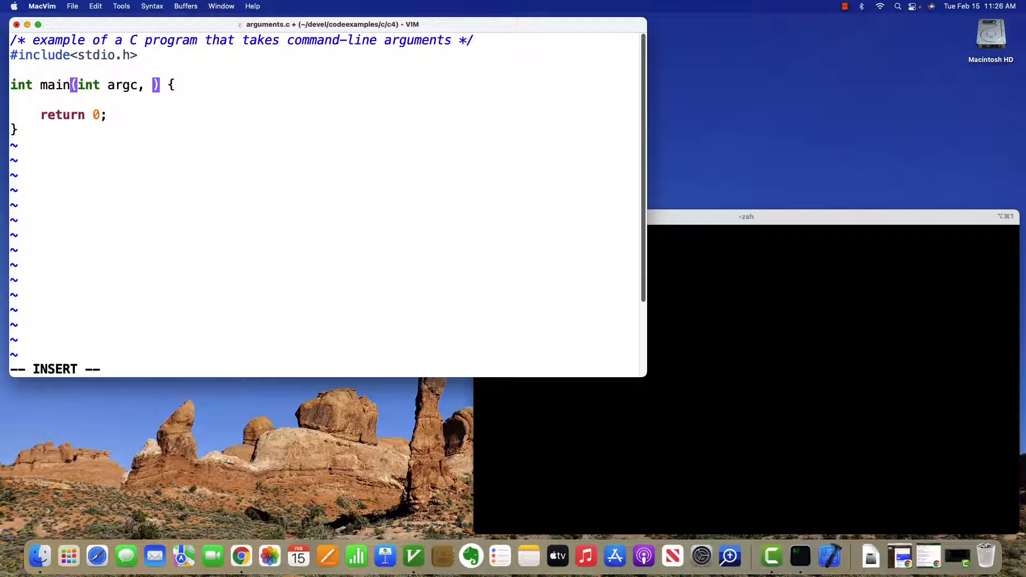
pyautogui.write('char *')
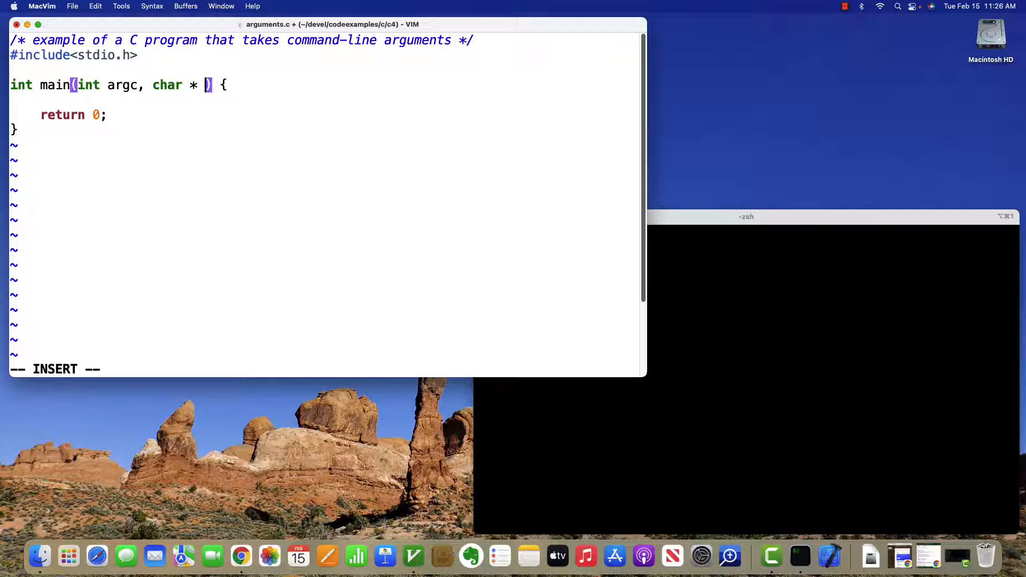
pyautogui.write('argv[]')
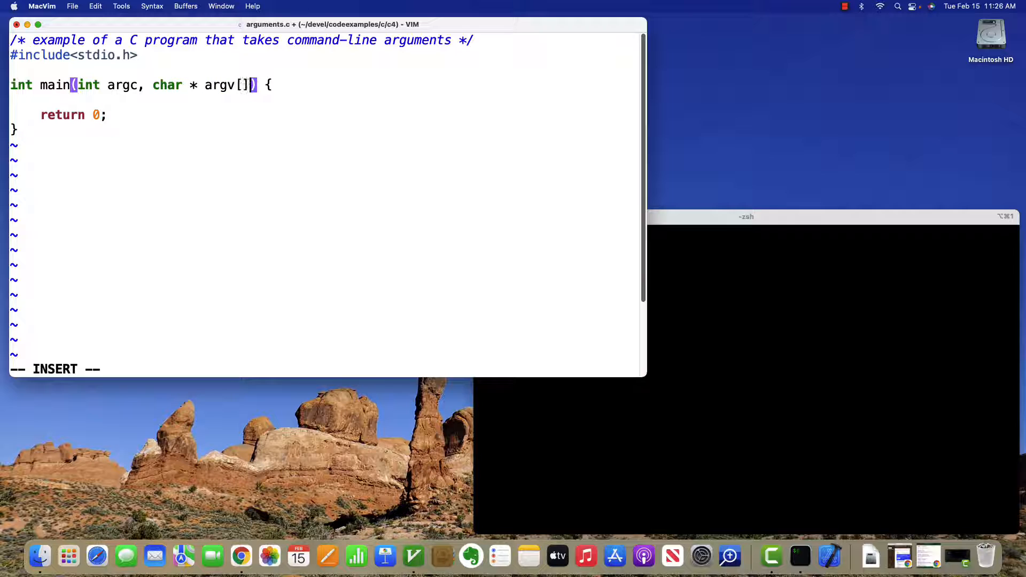
pyautogui.write('/* arc is the number')
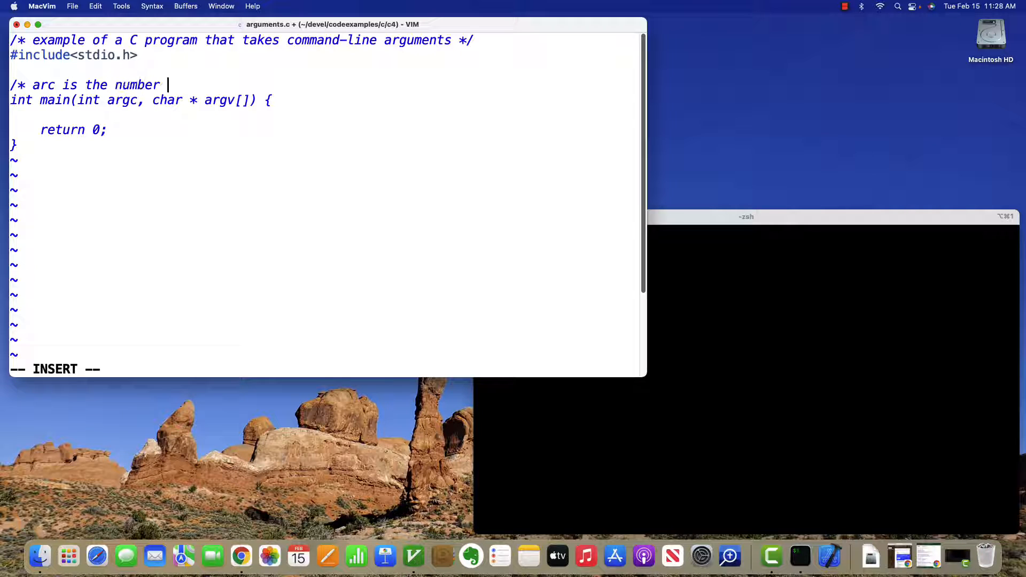
# Write the comment: argc counts arguments, argv is an array of strings, each argument passed as a string
pyautogui.write('of arguments')
pyautogui.write('argv is an a')
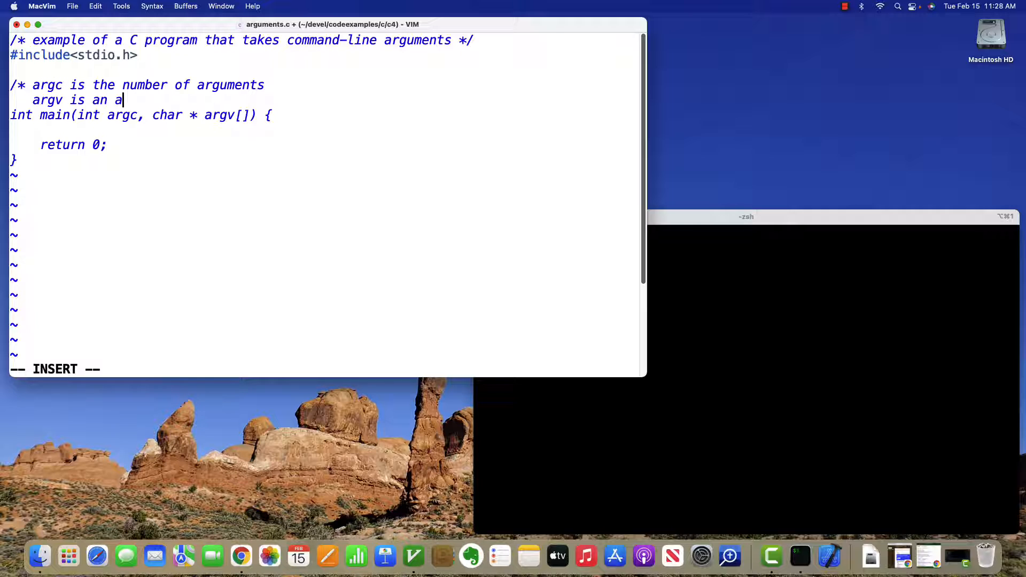
pyautogui.write('rray of strings holding each argu')
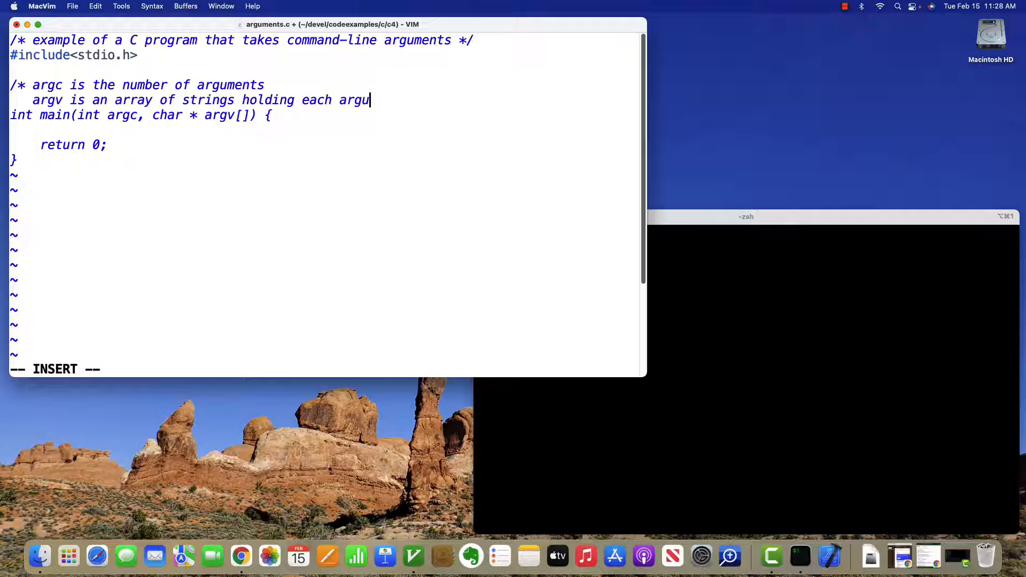
pyautogui.write('ment')
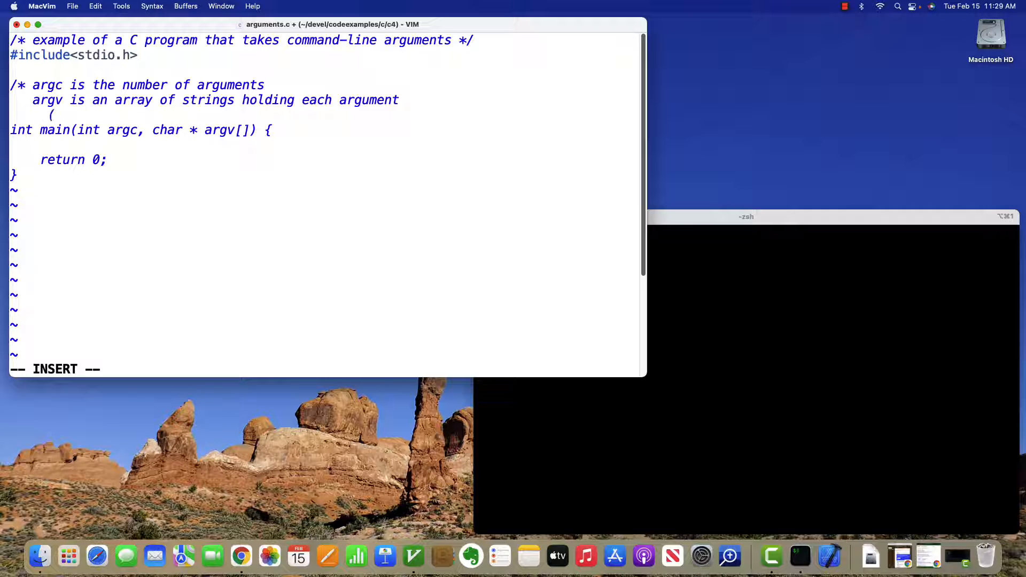
pyautogui.write('(note that each argument is passe')
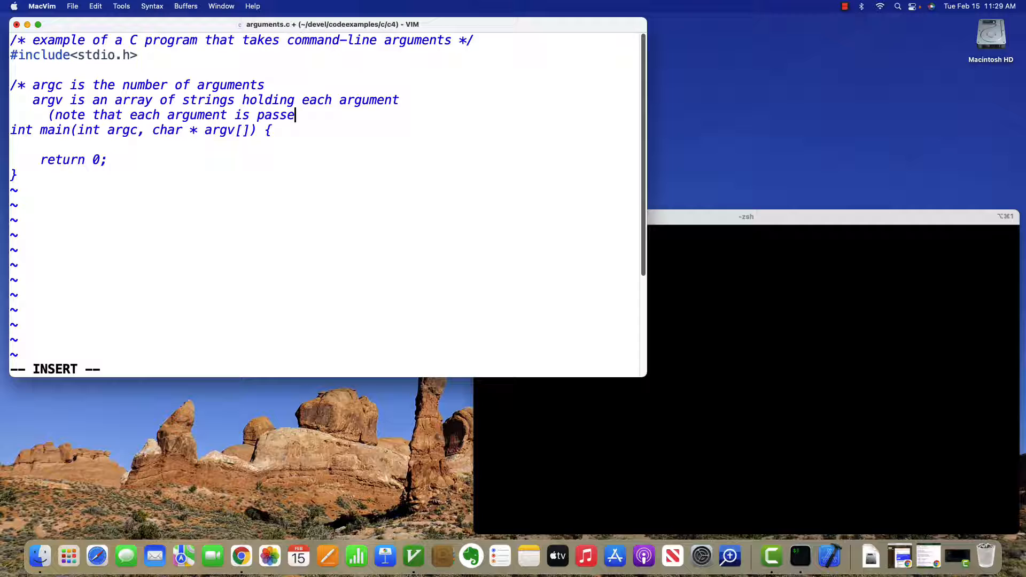
pyautogui.write('d as a string)')
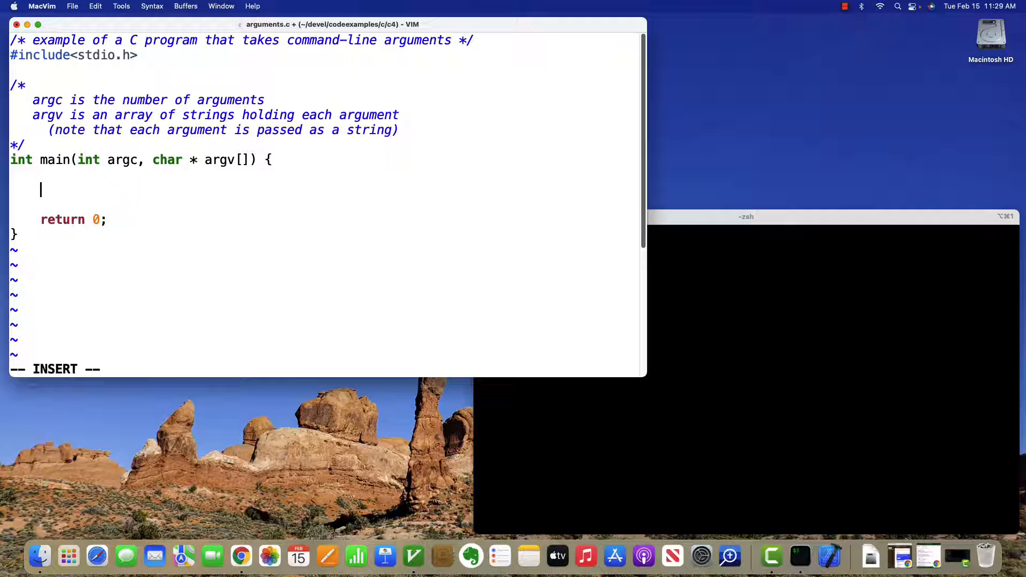
# Add a comment about printing the argument count and printf("argc = %d\n", argc); in main
pyautogui.write('/* Print the number of argumnts passed t')
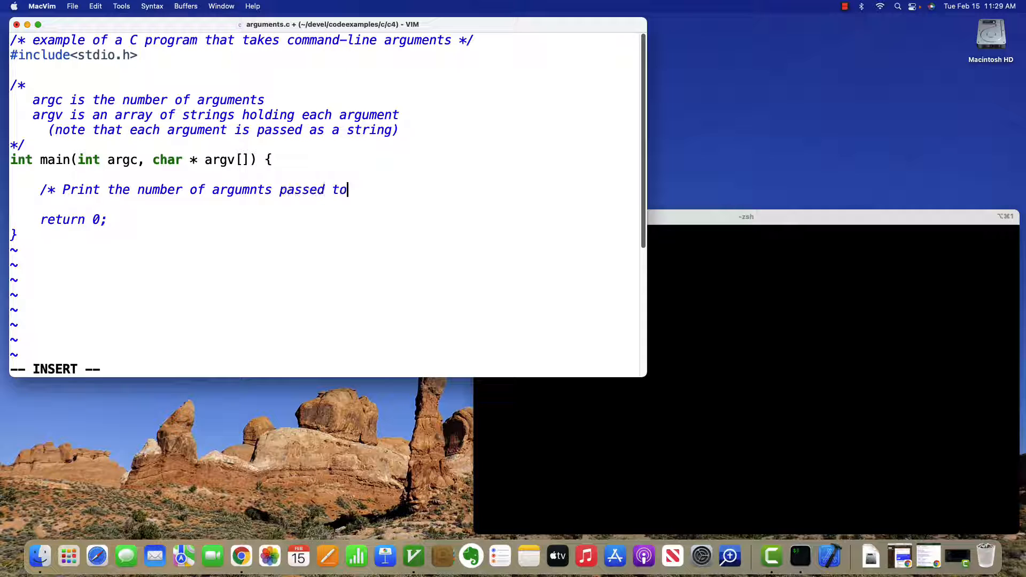
pyautogui.write('our program */')
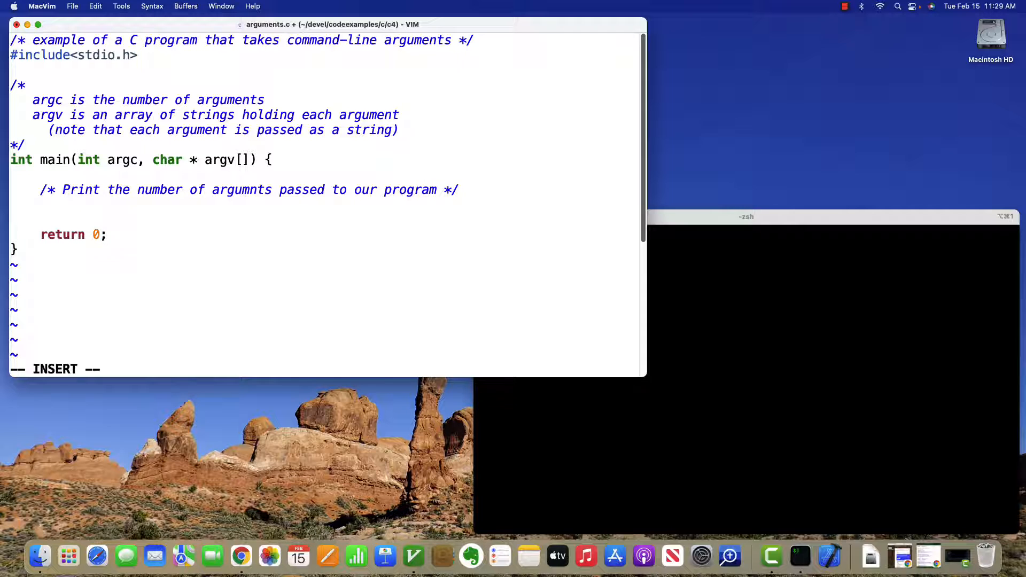
pyautogui.write('printf("argc = %d')
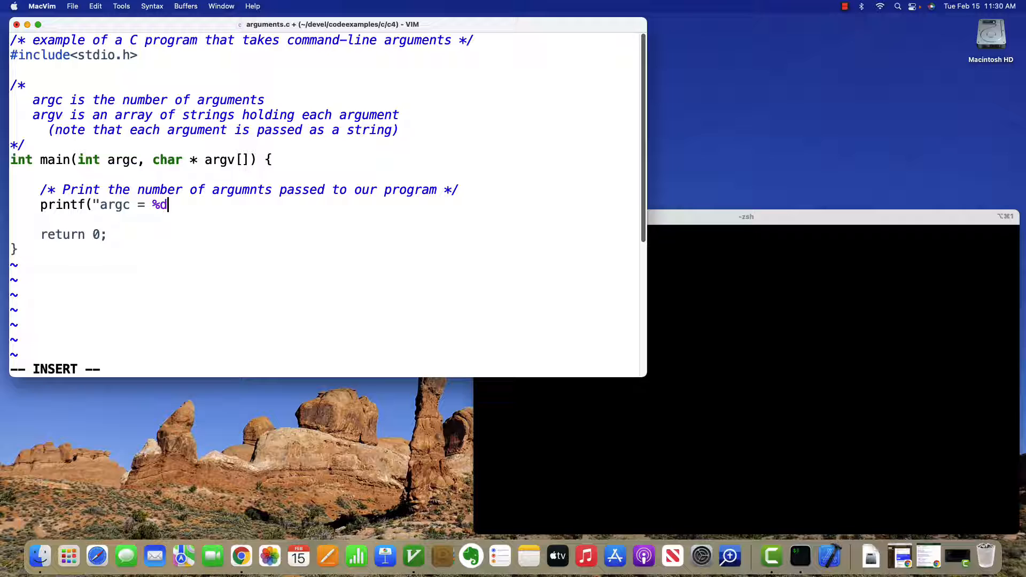
pyautogui.write('\\n", argc);')
pyautogui.click(832, 232)
pyautogui.write('gcc --std')
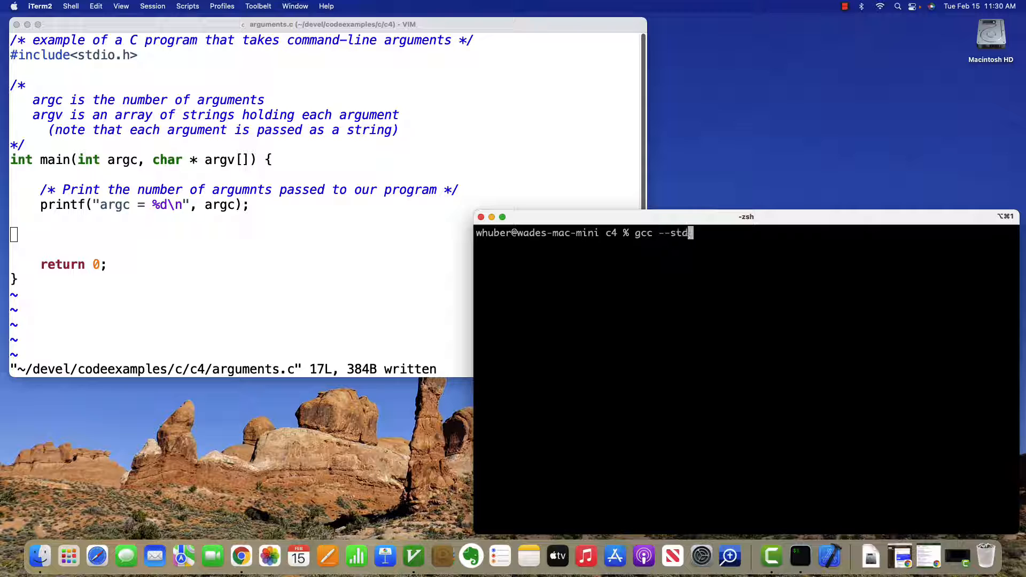
# Compile with gcc --std=c11 -Wall -pedantic and run ./a.out alone and with here are some args
pyautogui.write('=c11 -Wall -pedantic arguments.c')
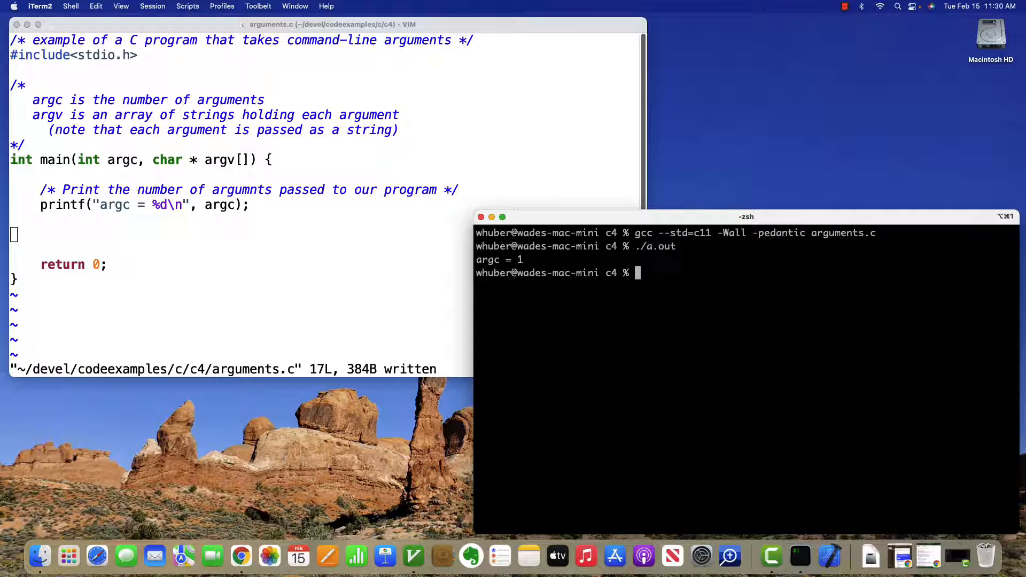
pyautogui.write('./a.out here are some args')
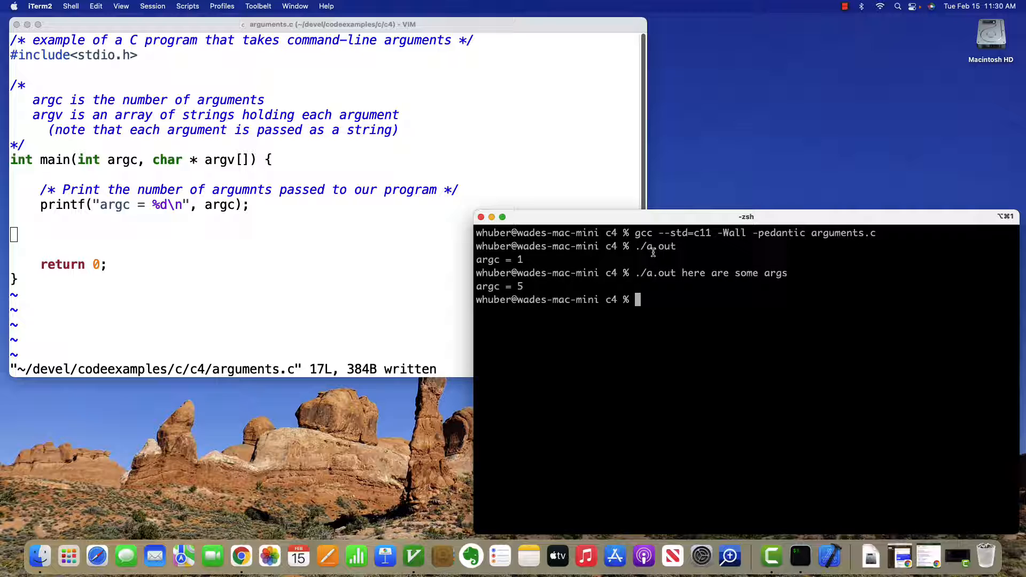
# Add a commented for loop over argc printing argv[%d] = %s with ii and argv[ii], then save
pyautogui.click(350, 240)
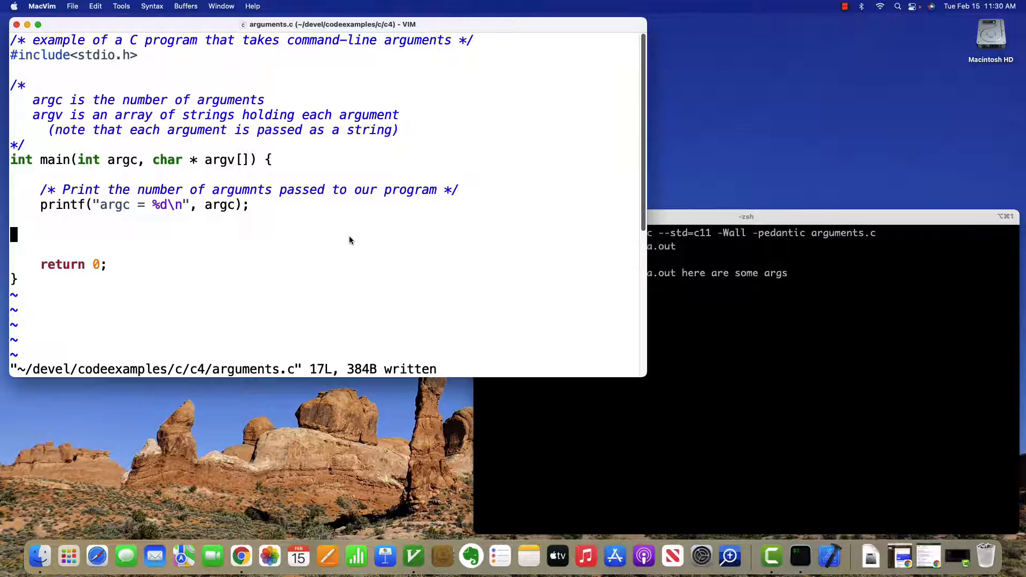
pyautogui.write('/* Print')
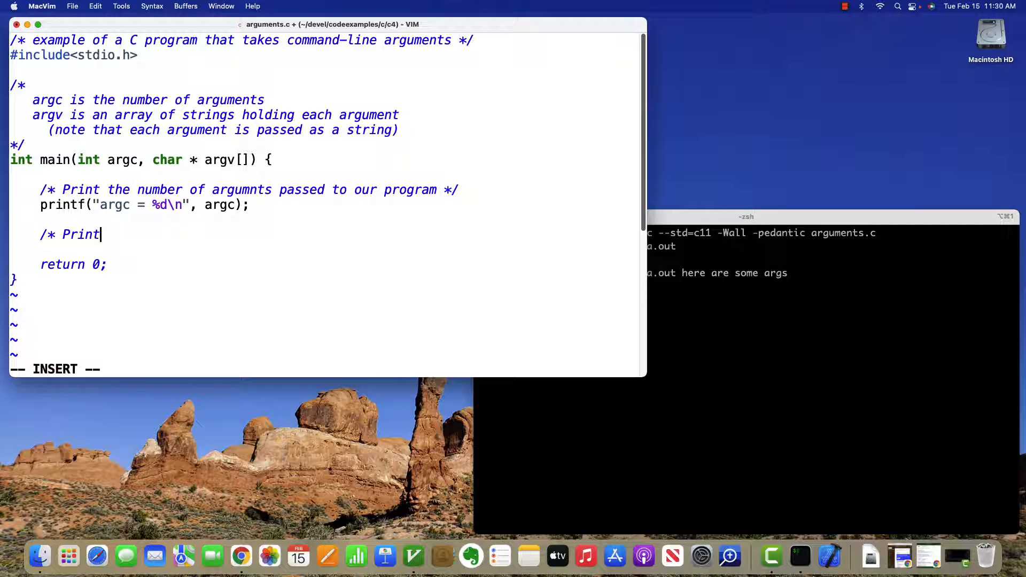
pyautogui.write('out each argument */')
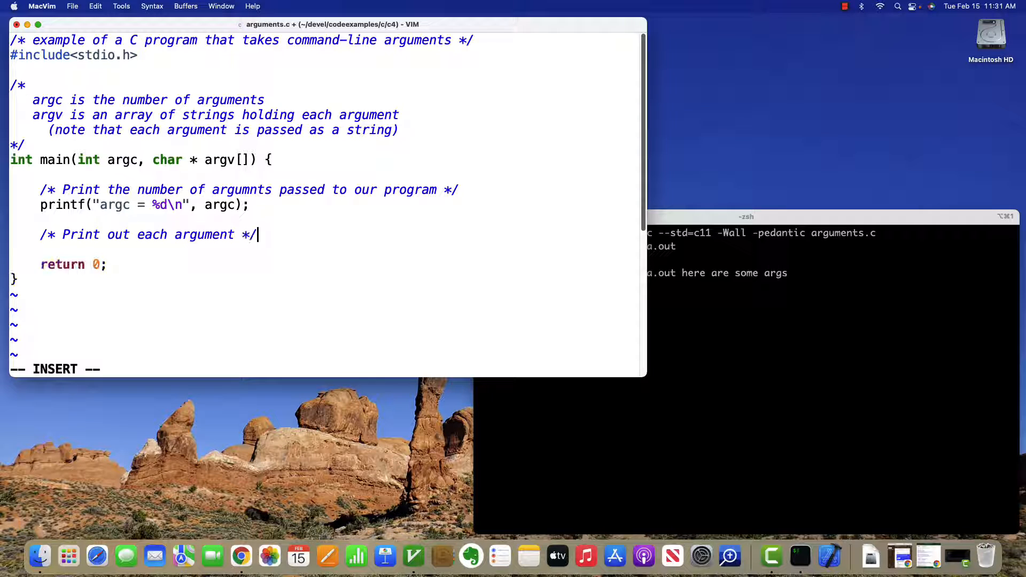
pyautogui.write('for (int ii=0;ii<argc;ii')
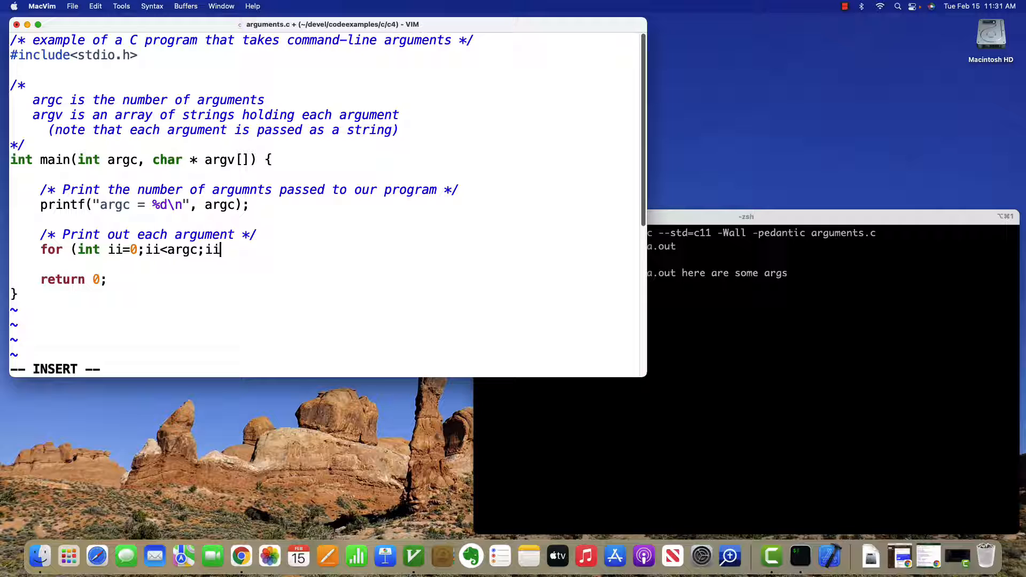
pyautogui.write('++) {')
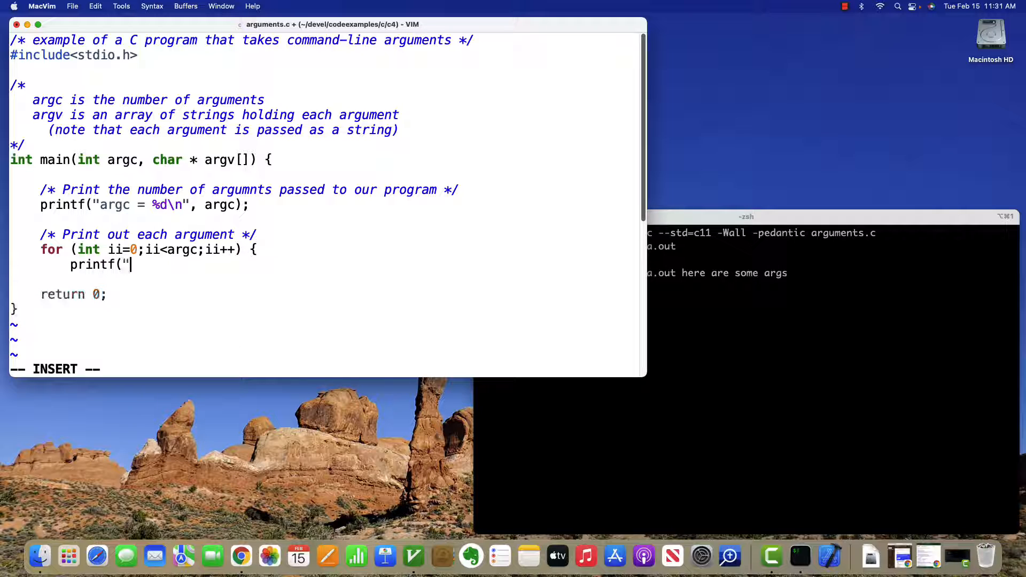
pyautogui.write('argv[%d]-')
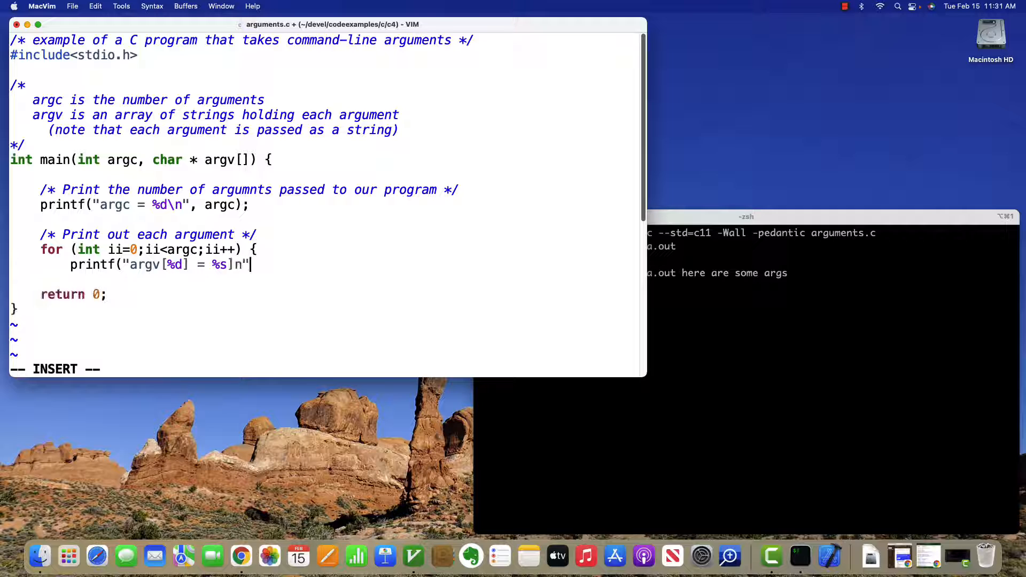
pyautogui.write(', ii, argv[ii]);')
pyautogui.write('}')
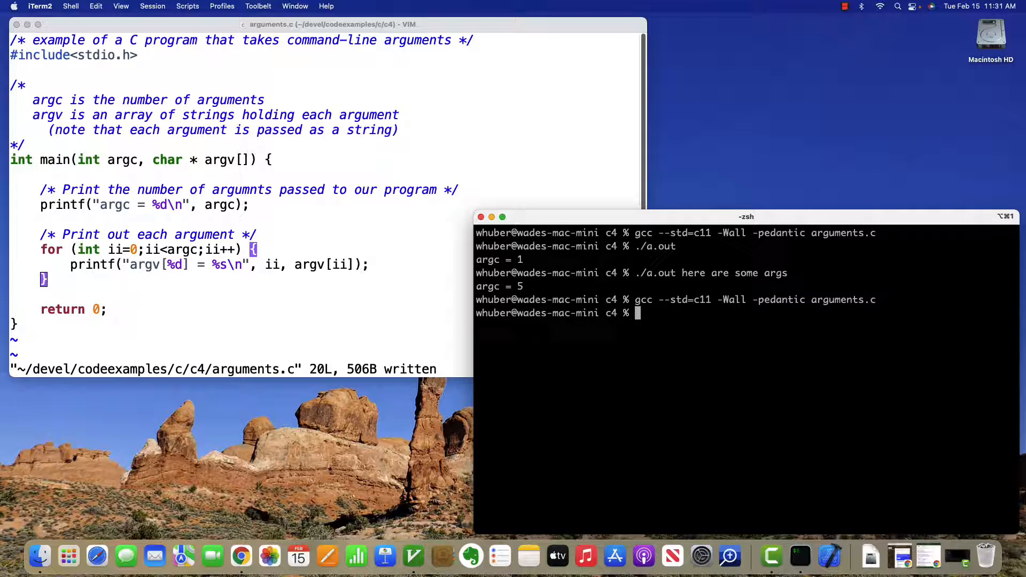
# Run ./a.out with no arguments, with here are some args, and with 1 2 3 appended
pyautogui.write('./a.out')
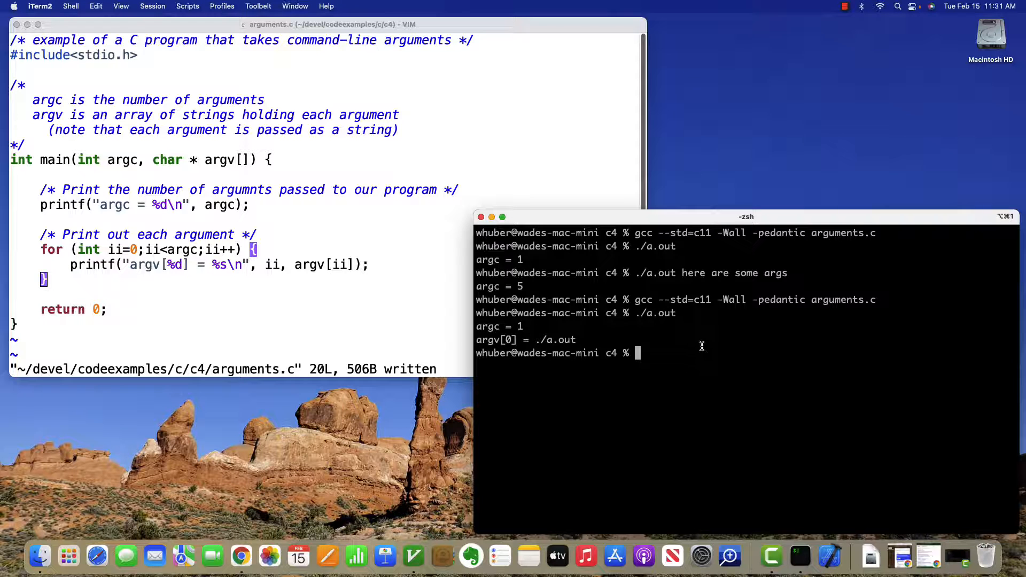
pyautogui.write('./a.out here are some args')
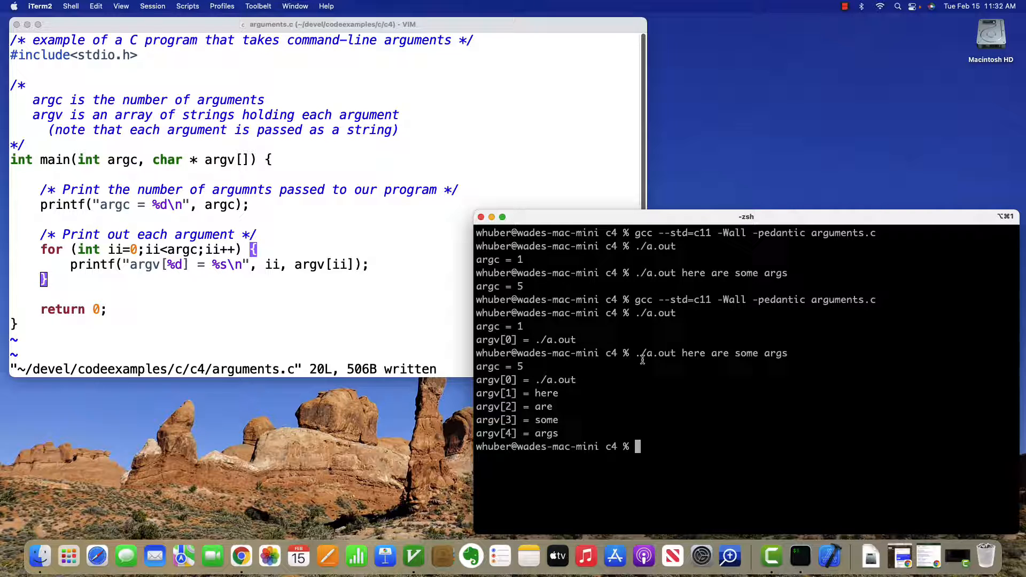
pyautogui.write('./a.out here are some args 1 2 3')
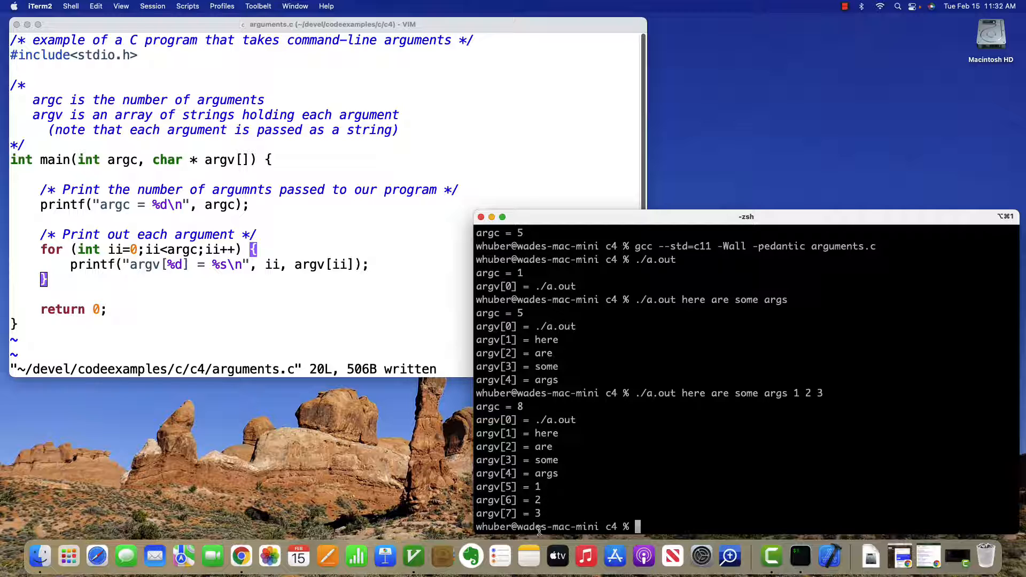
pyautogui.moveTo(844, 458)
pyautogui.write('./a.out ')
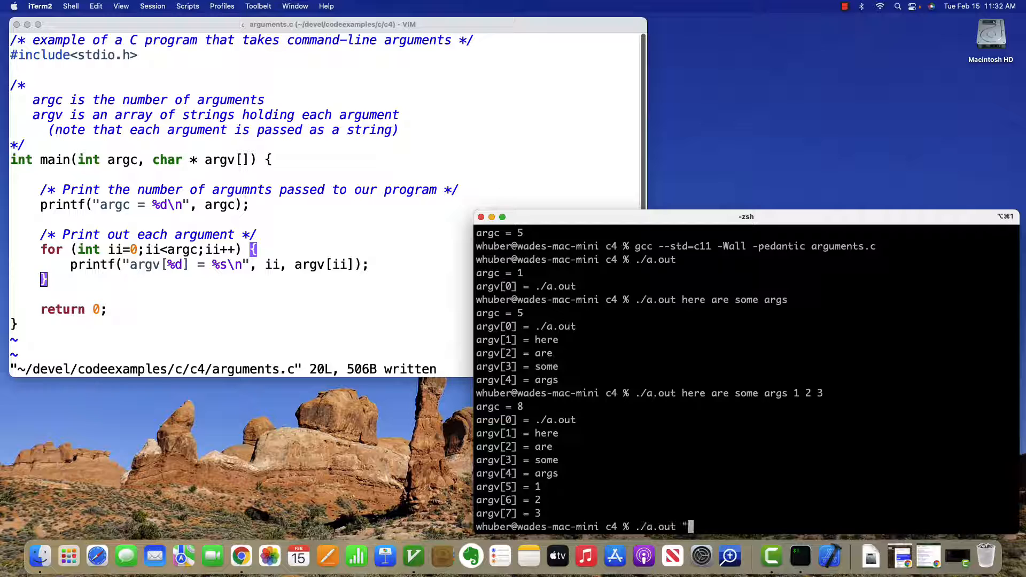
# Run ./a.out "This is a string" characters 1 2 3, showing the quoted phrase as one argument
pyautogui.write('"This is a string" characters 1 2 3')
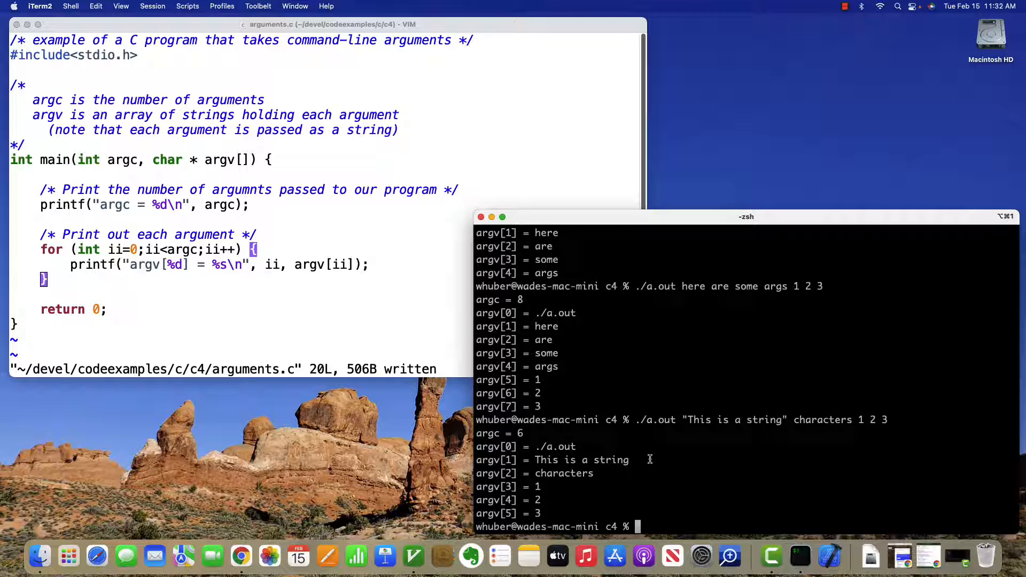
pyautogui.moveTo(690, 452)
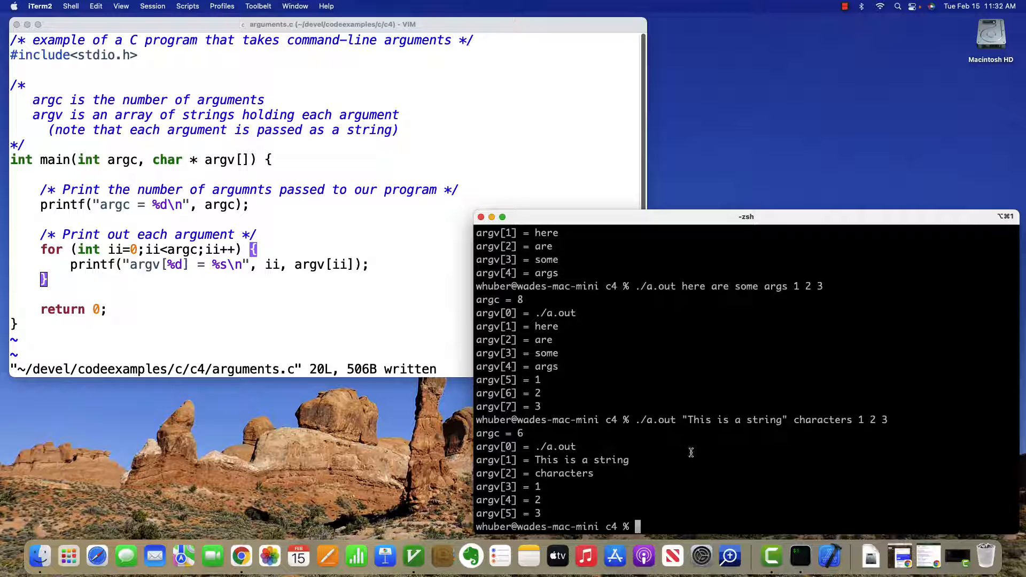
pyautogui.moveTo(821, 431)
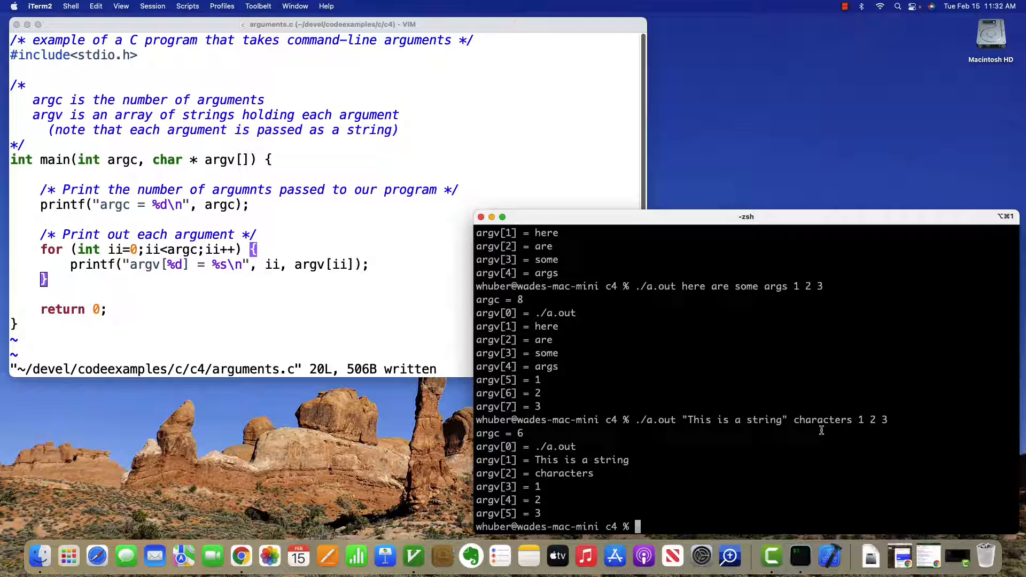
pyautogui.moveTo(568, 349)
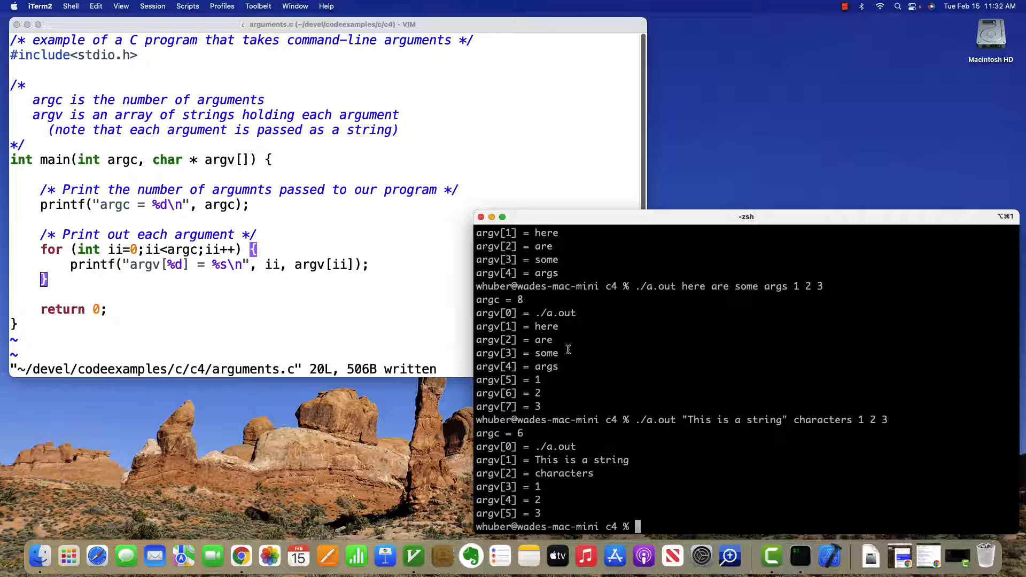
pyautogui.moveTo(567, 349)
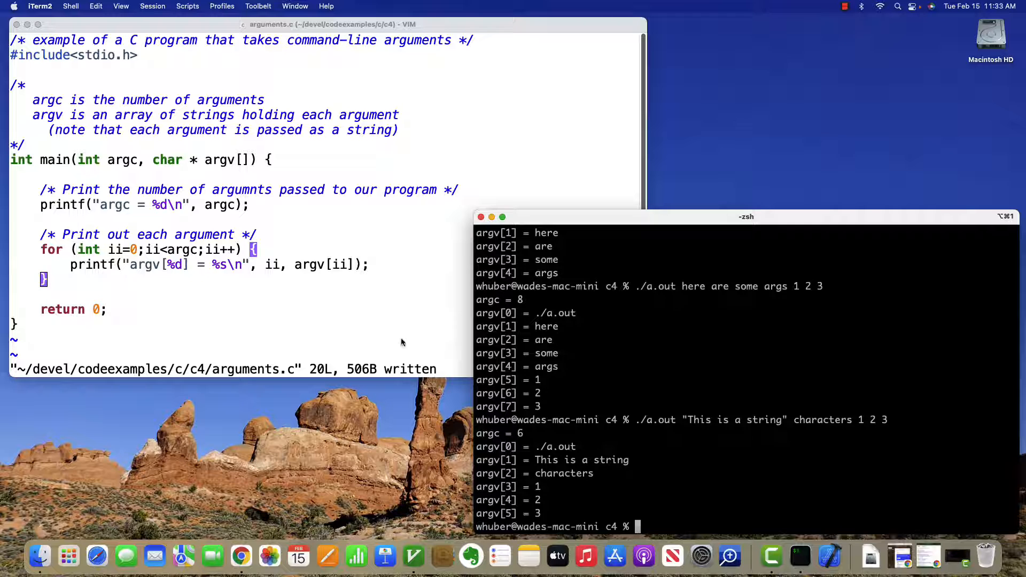
pyautogui.moveTo(376, 292)
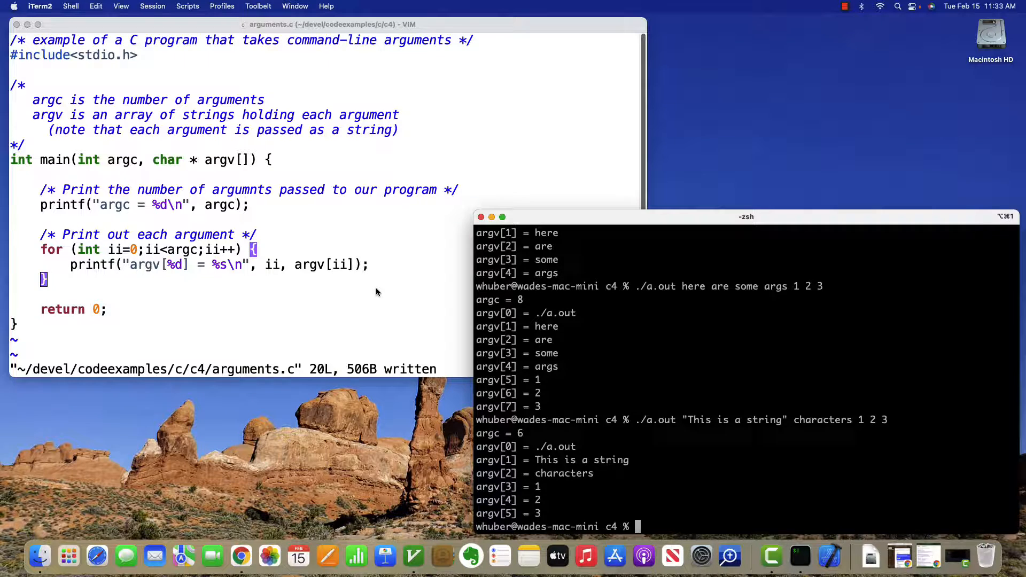